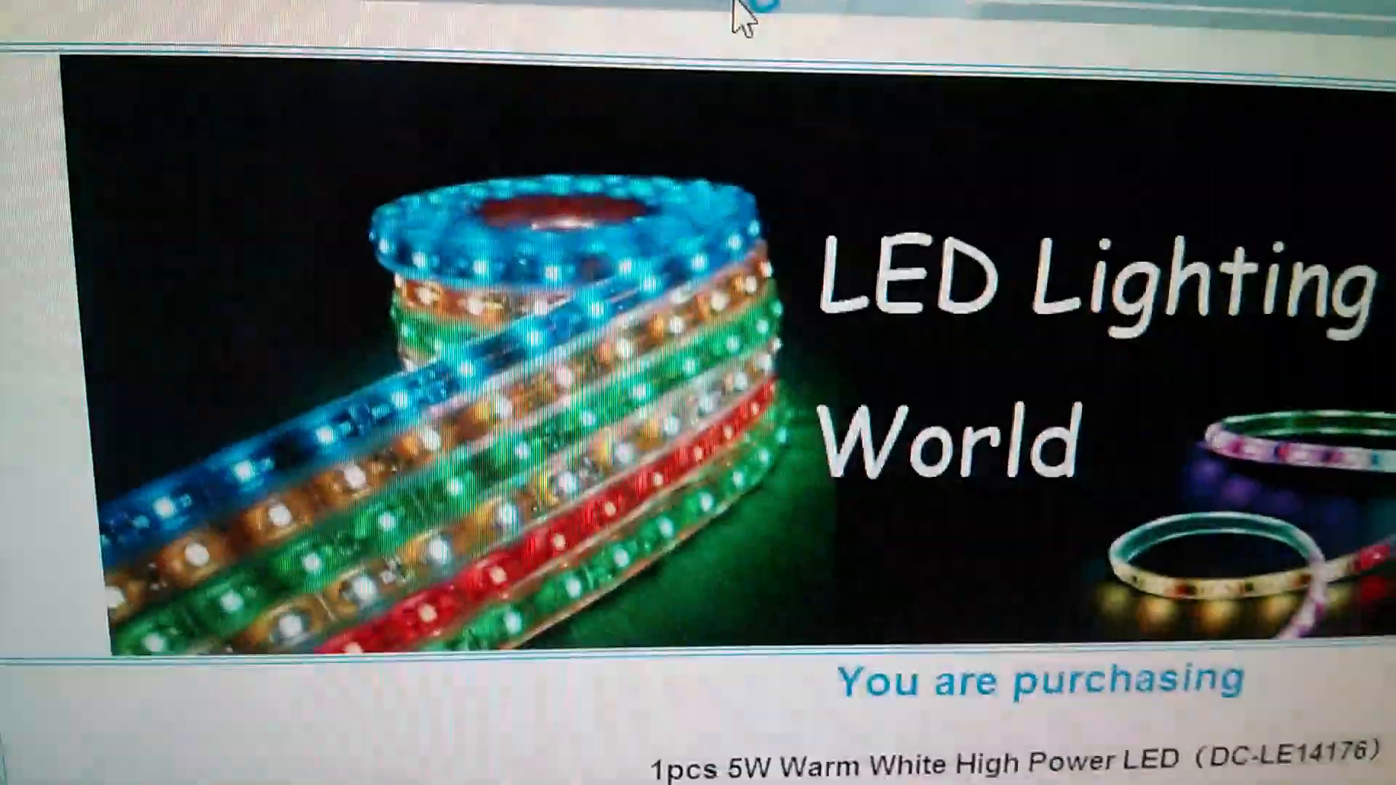
scroll("down", 3)
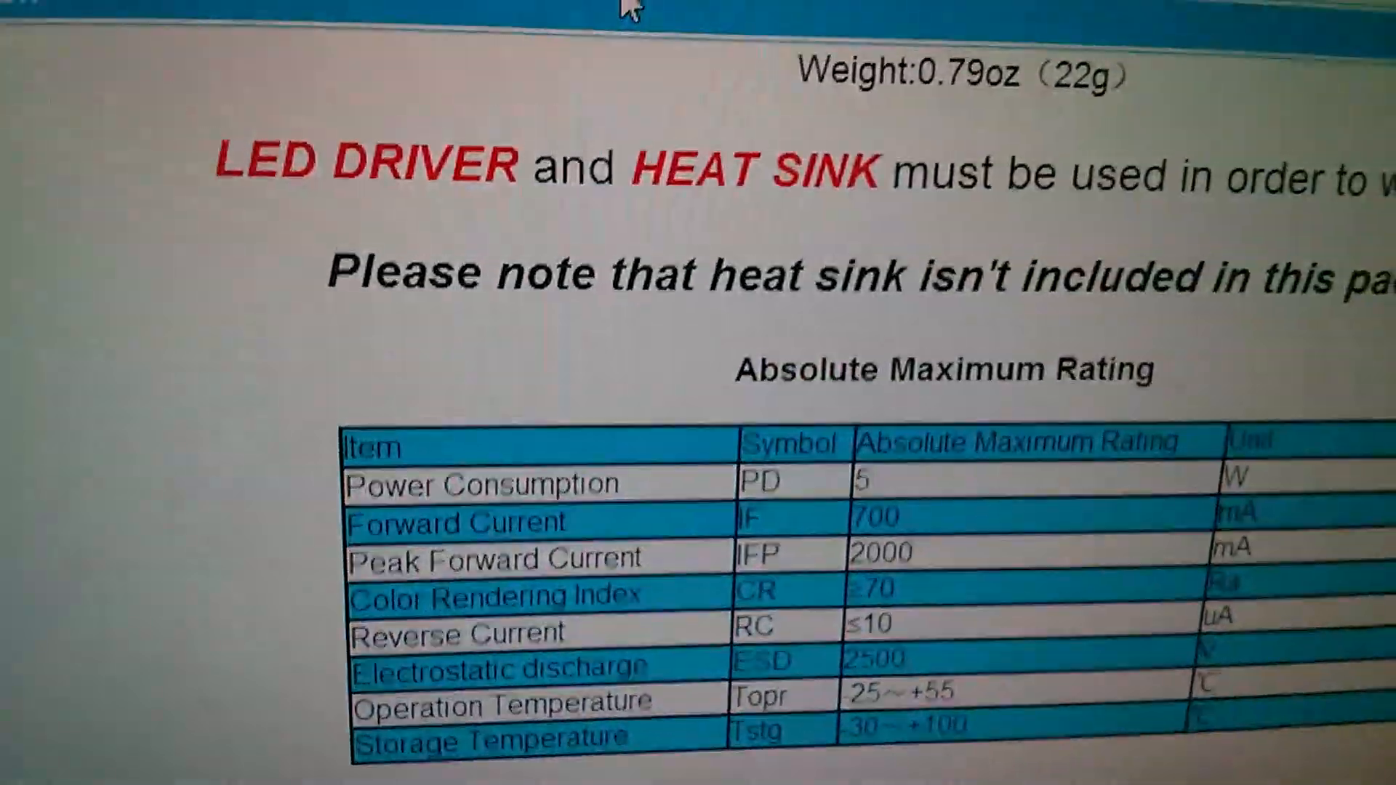
scroll("down", 3)
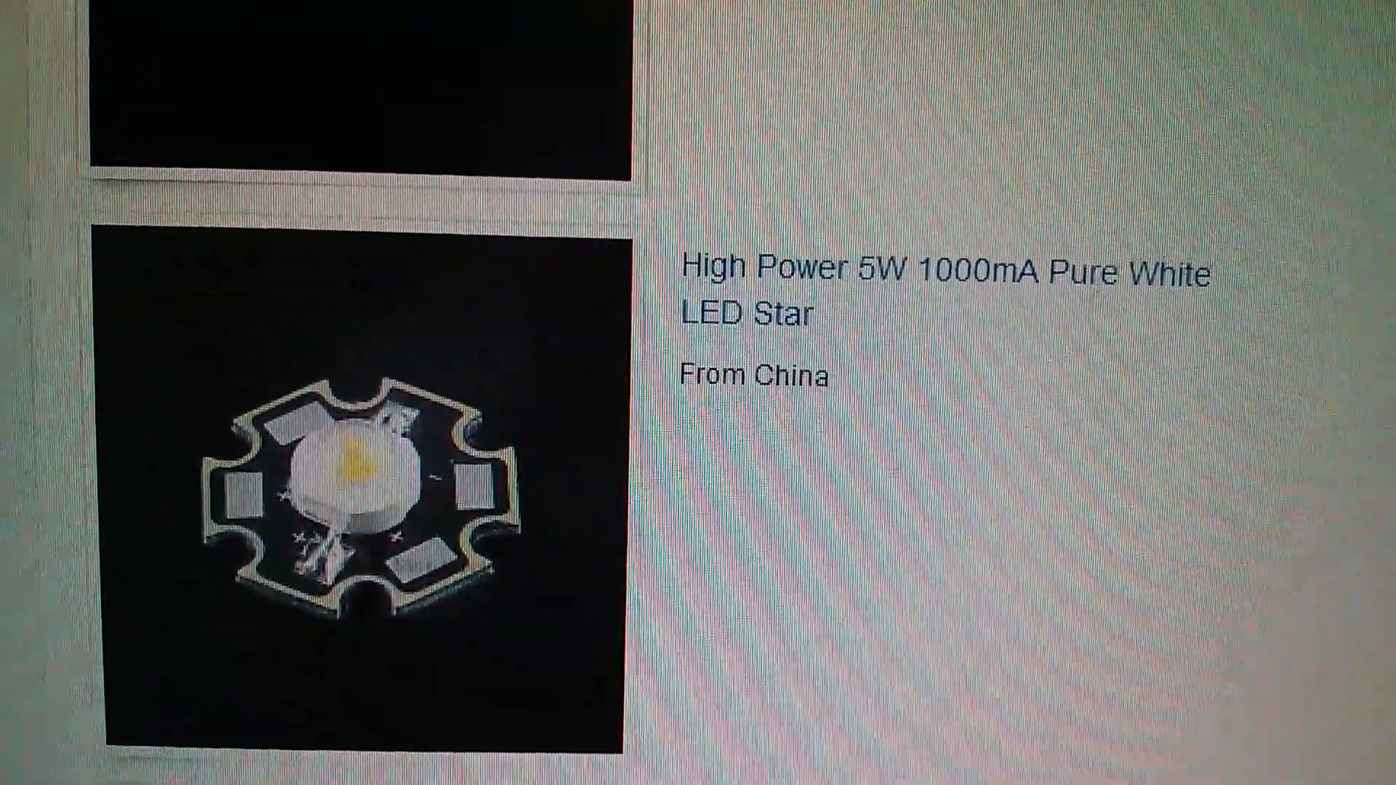
scroll("down", 3)
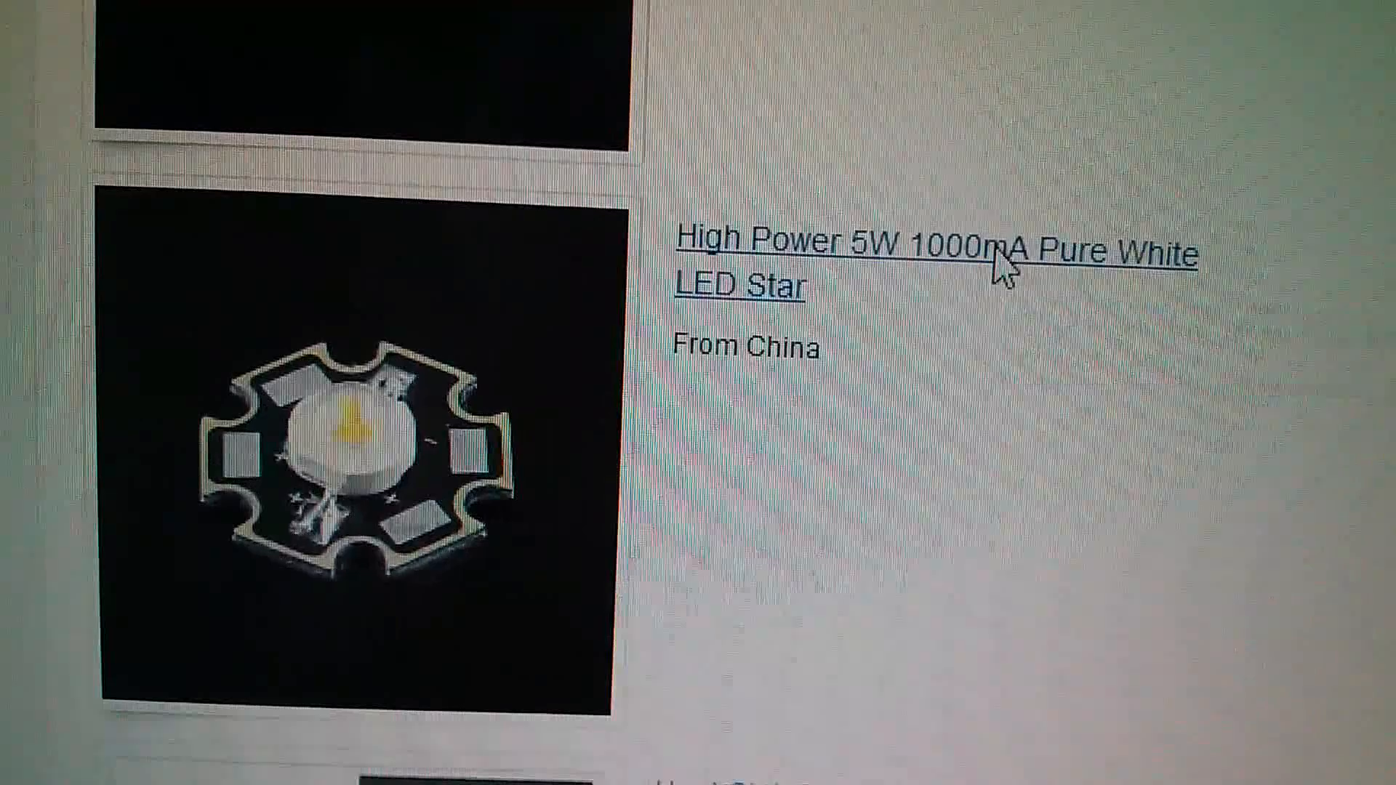
scroll("down", 3)
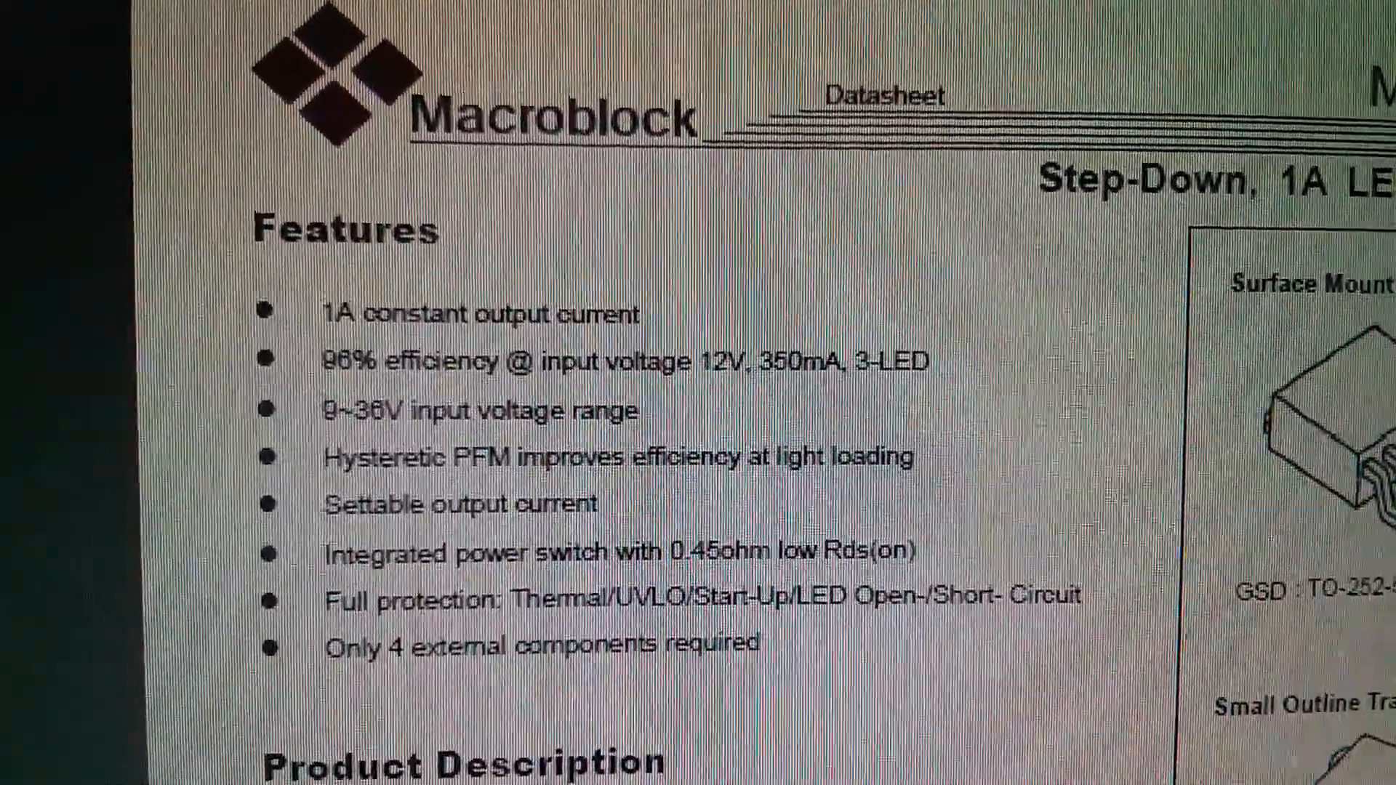
scroll("down", 3)
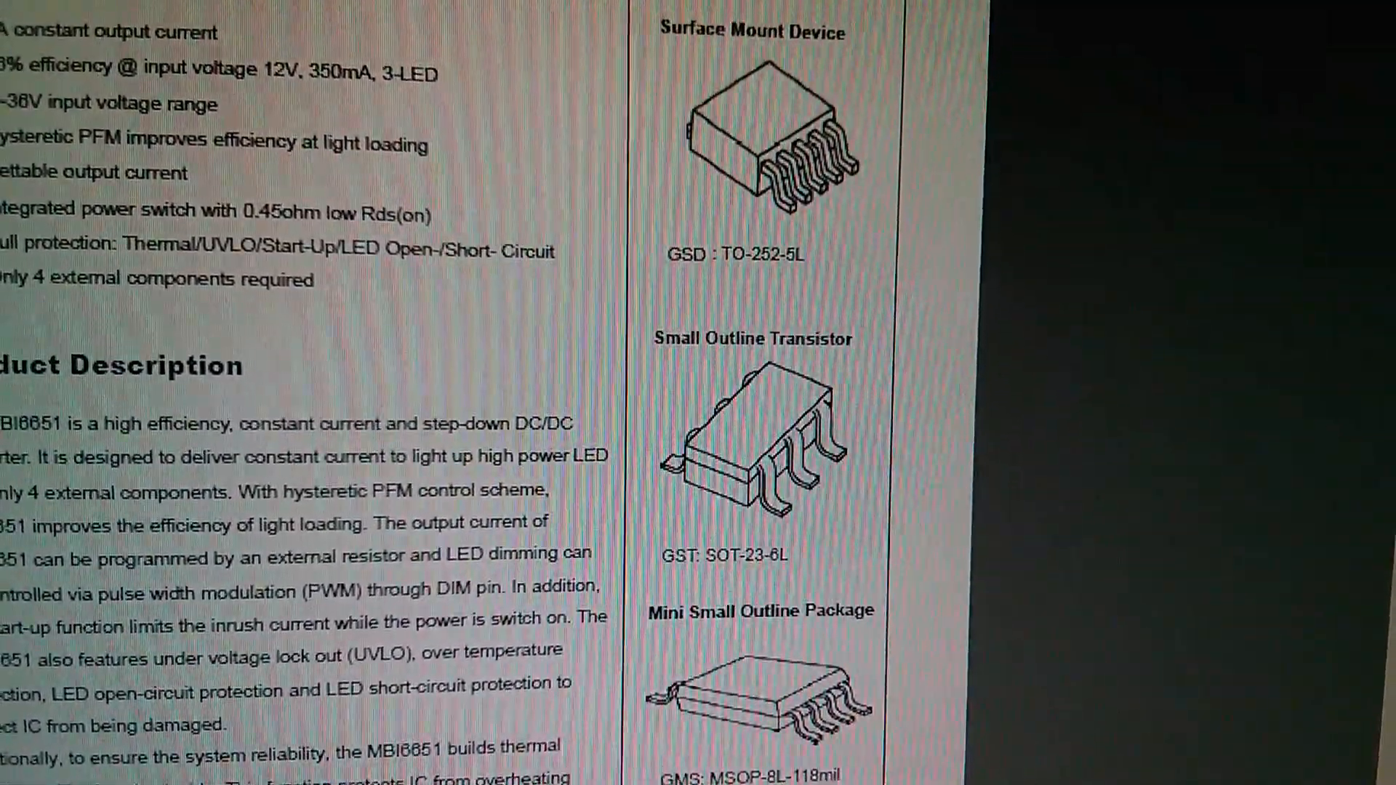
scroll("down", 3)
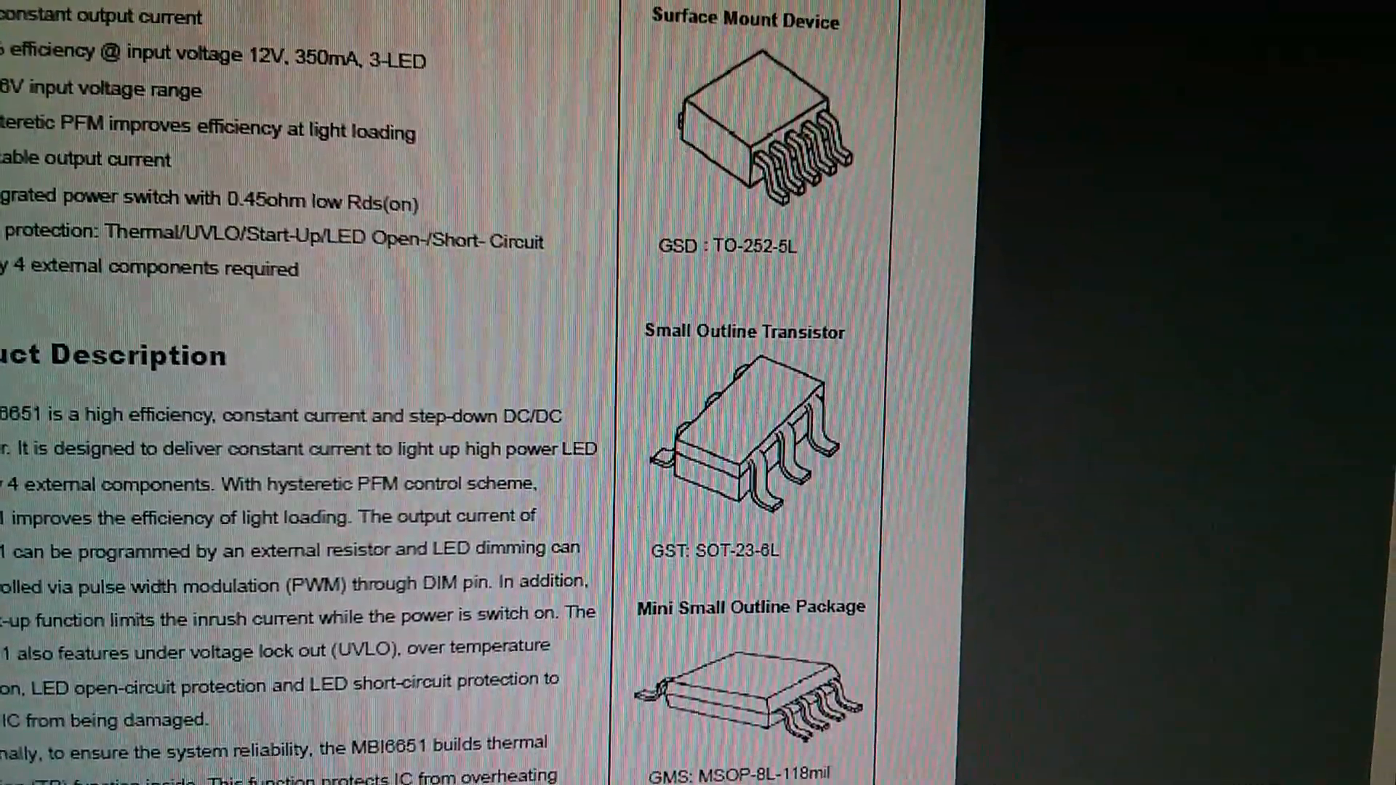
scroll("down", 3)
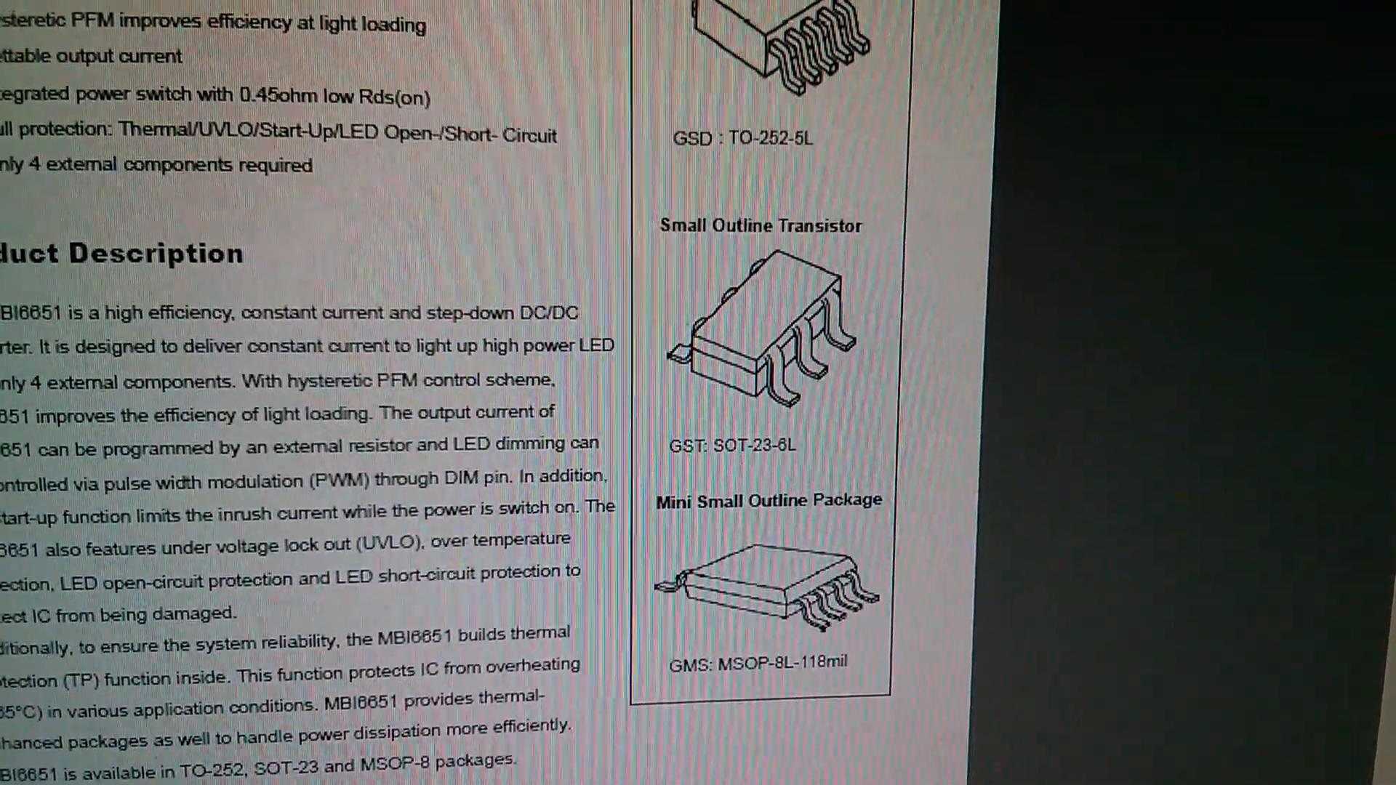
scroll("down", 3)
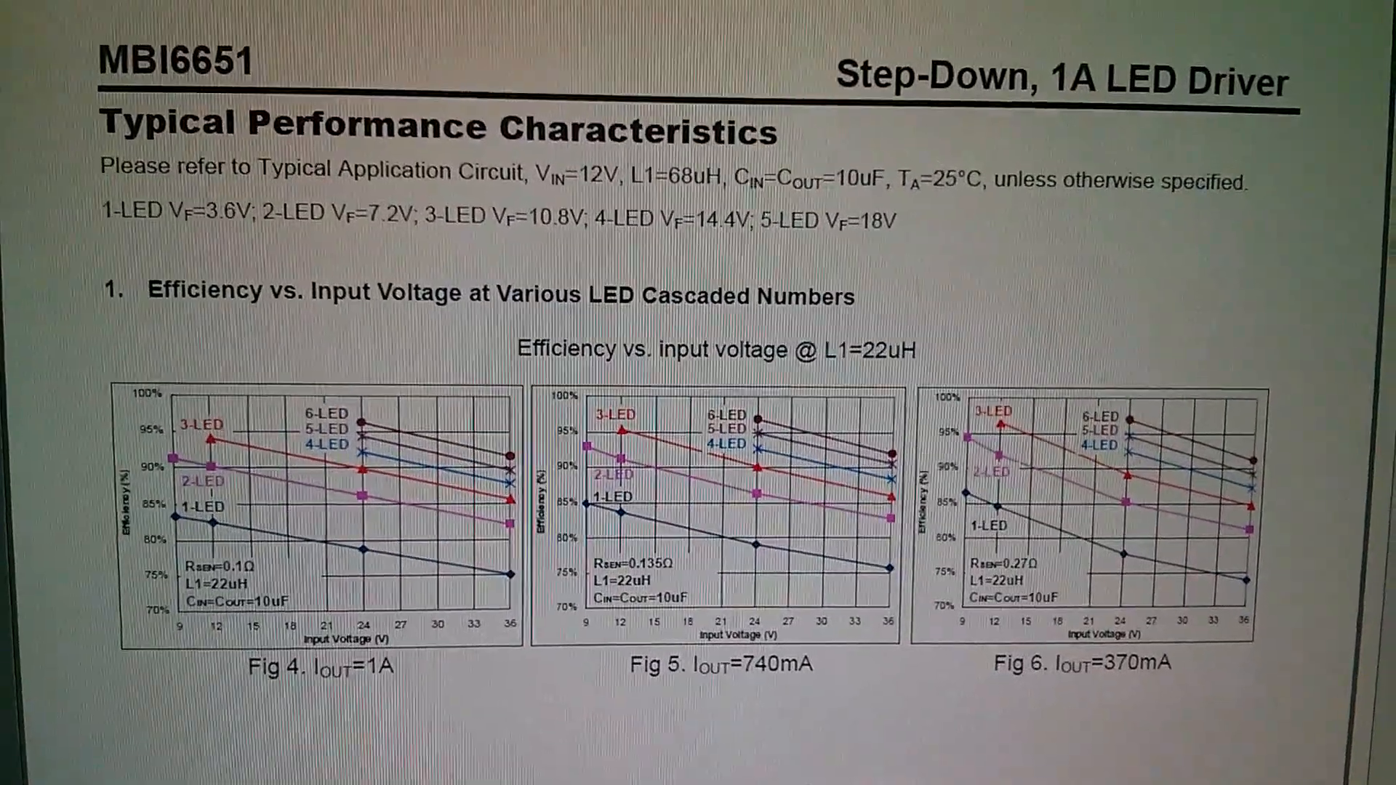
scroll("up", 3)
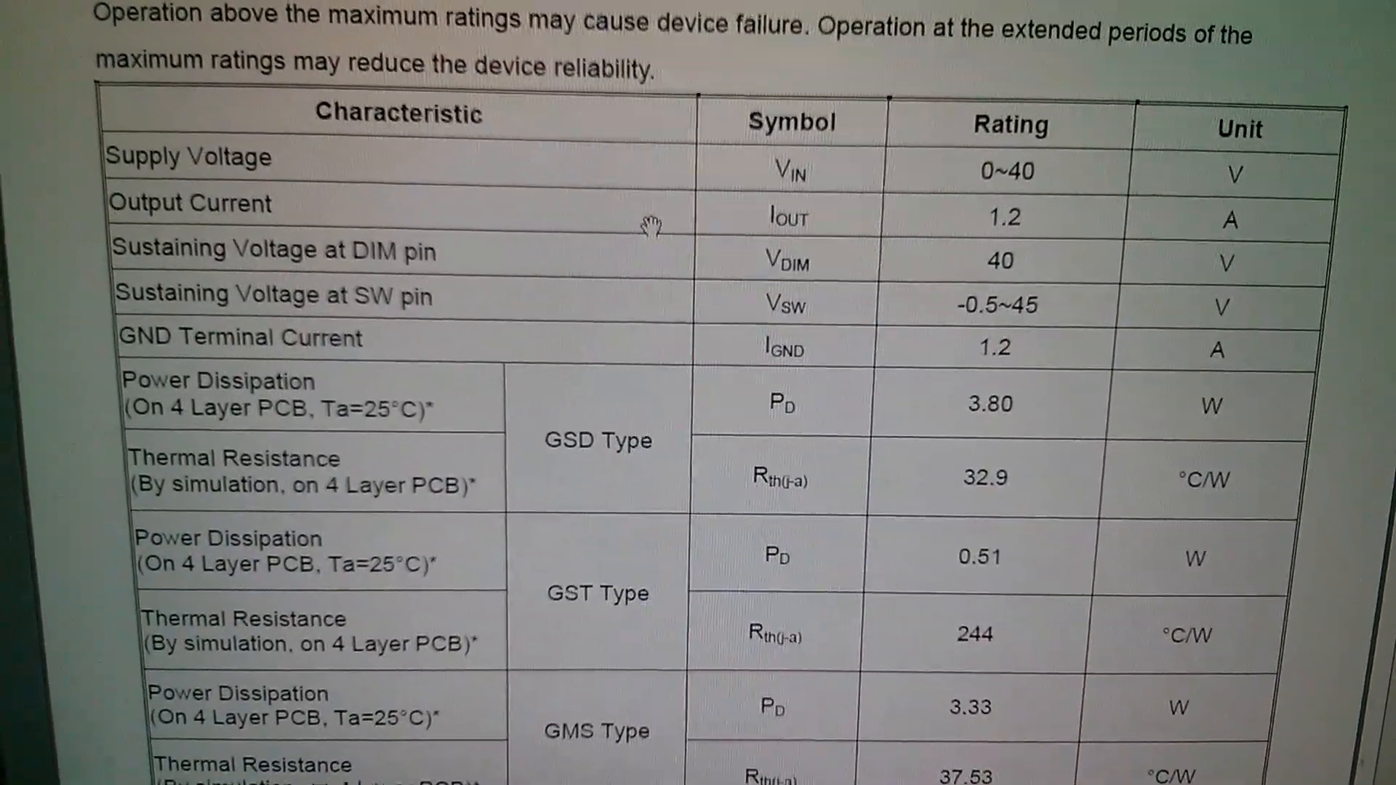
scroll("down", 3)
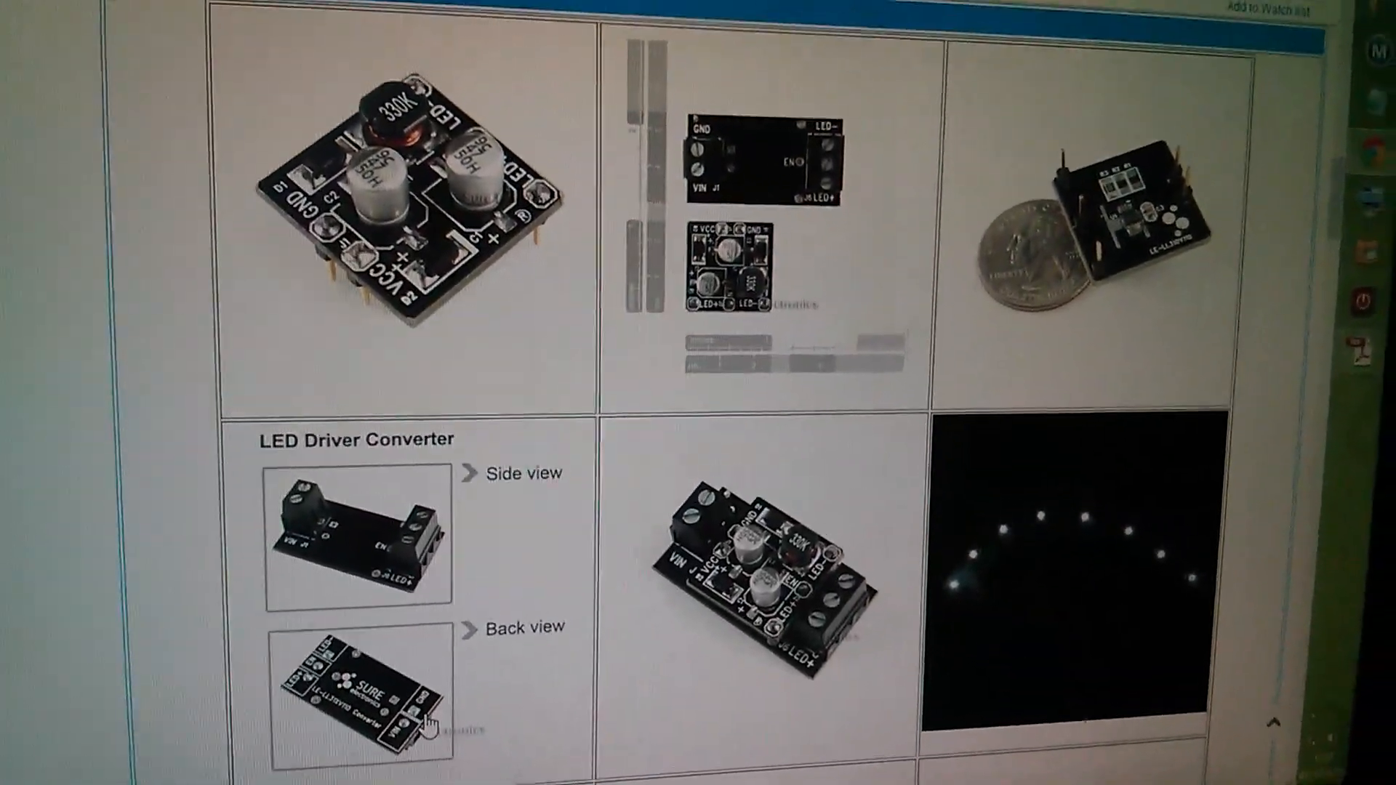
scroll("down", 3)
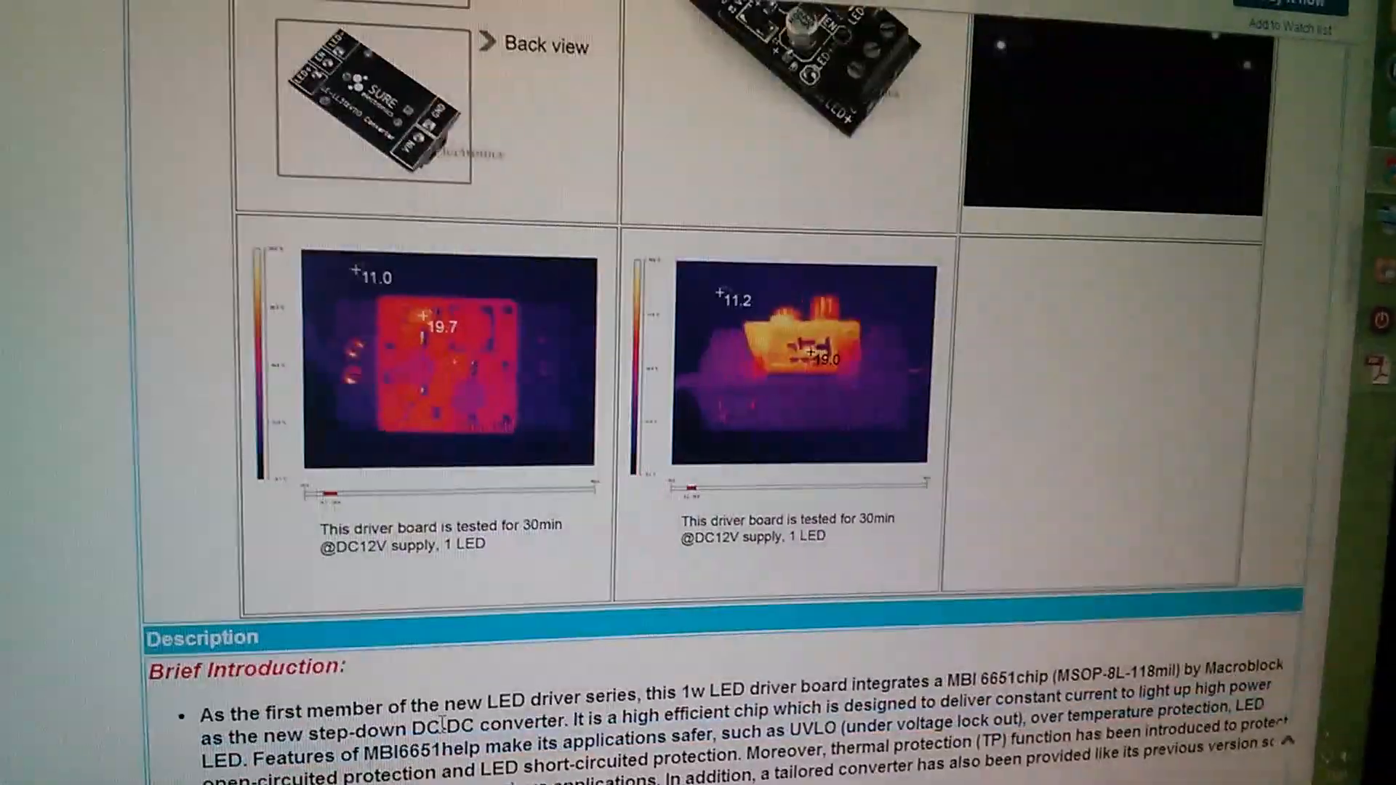
scroll("up", 3)
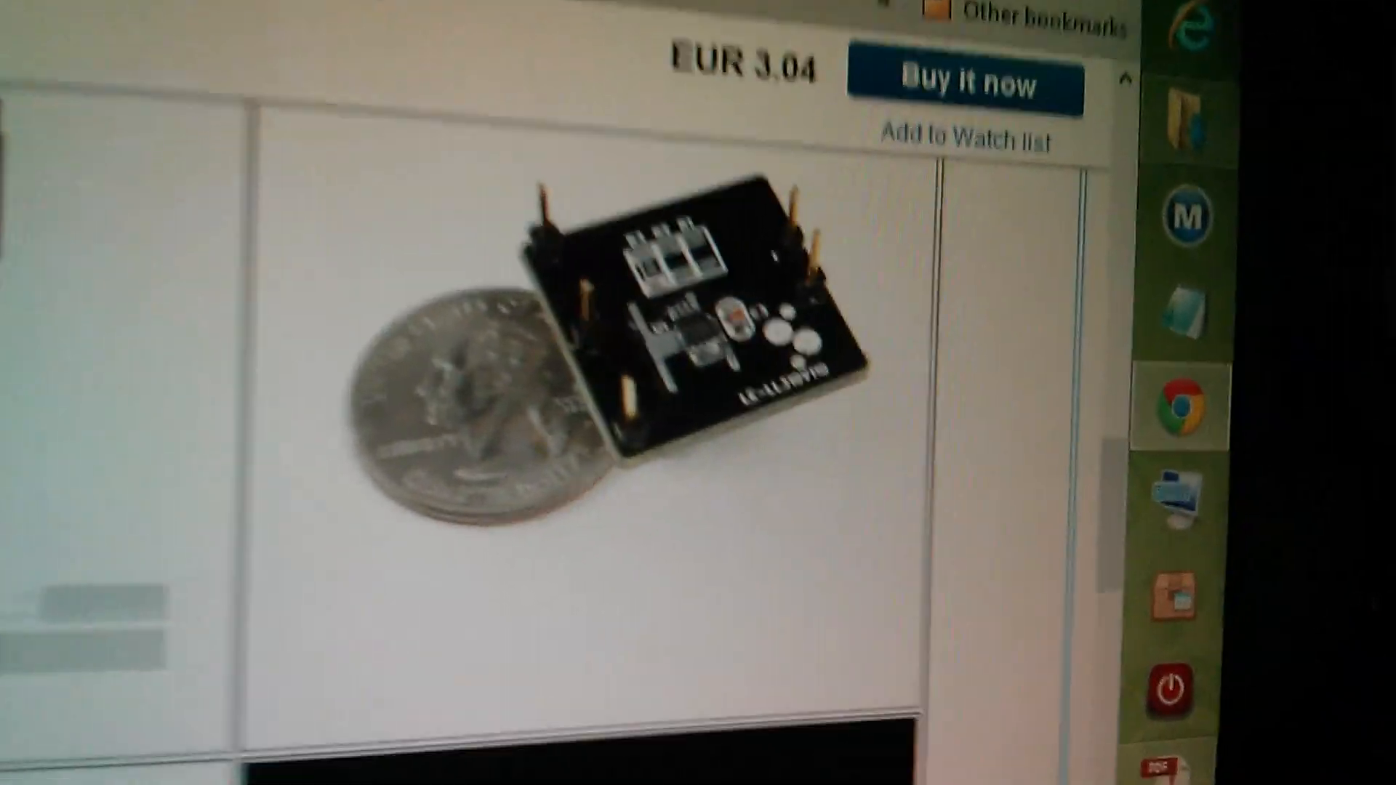
scroll("down", 3)
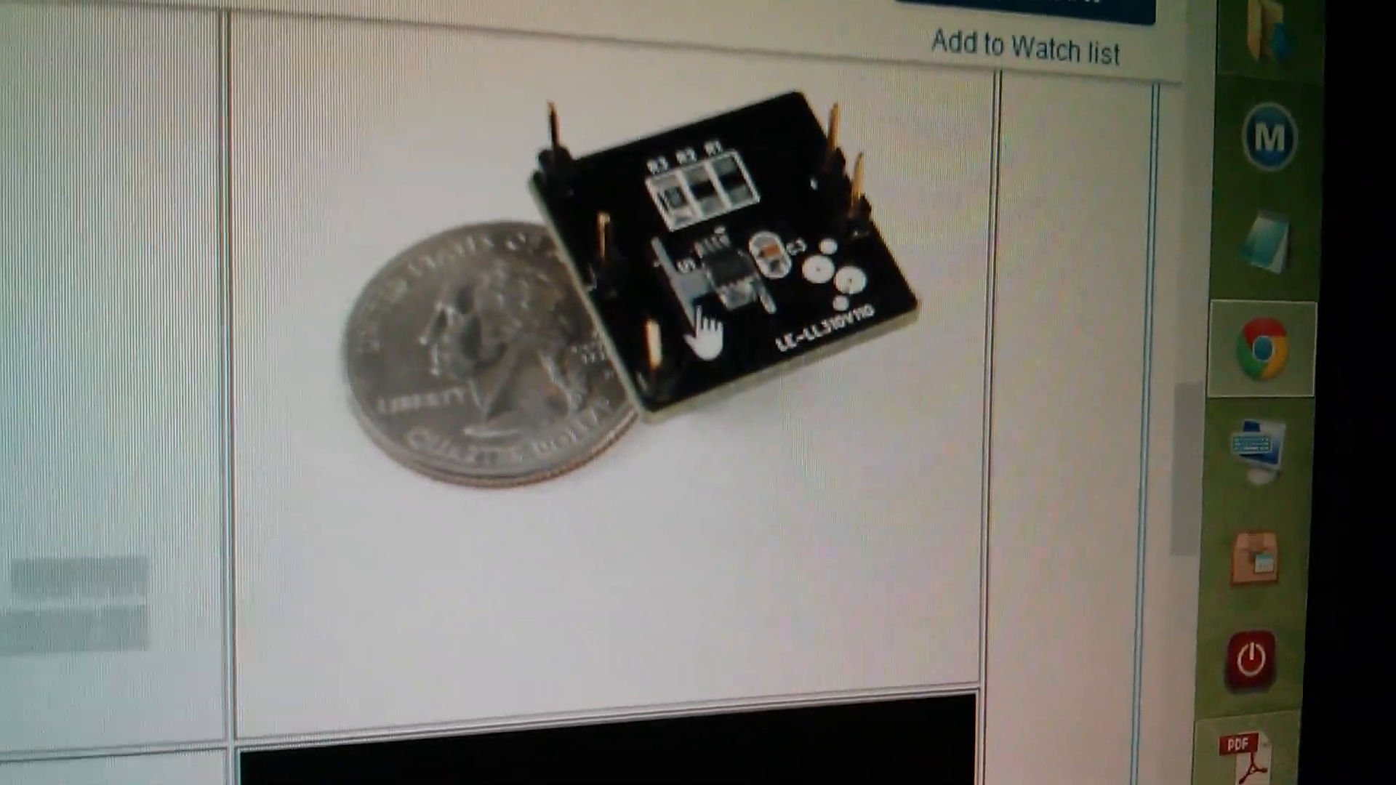
scroll("down", 3)
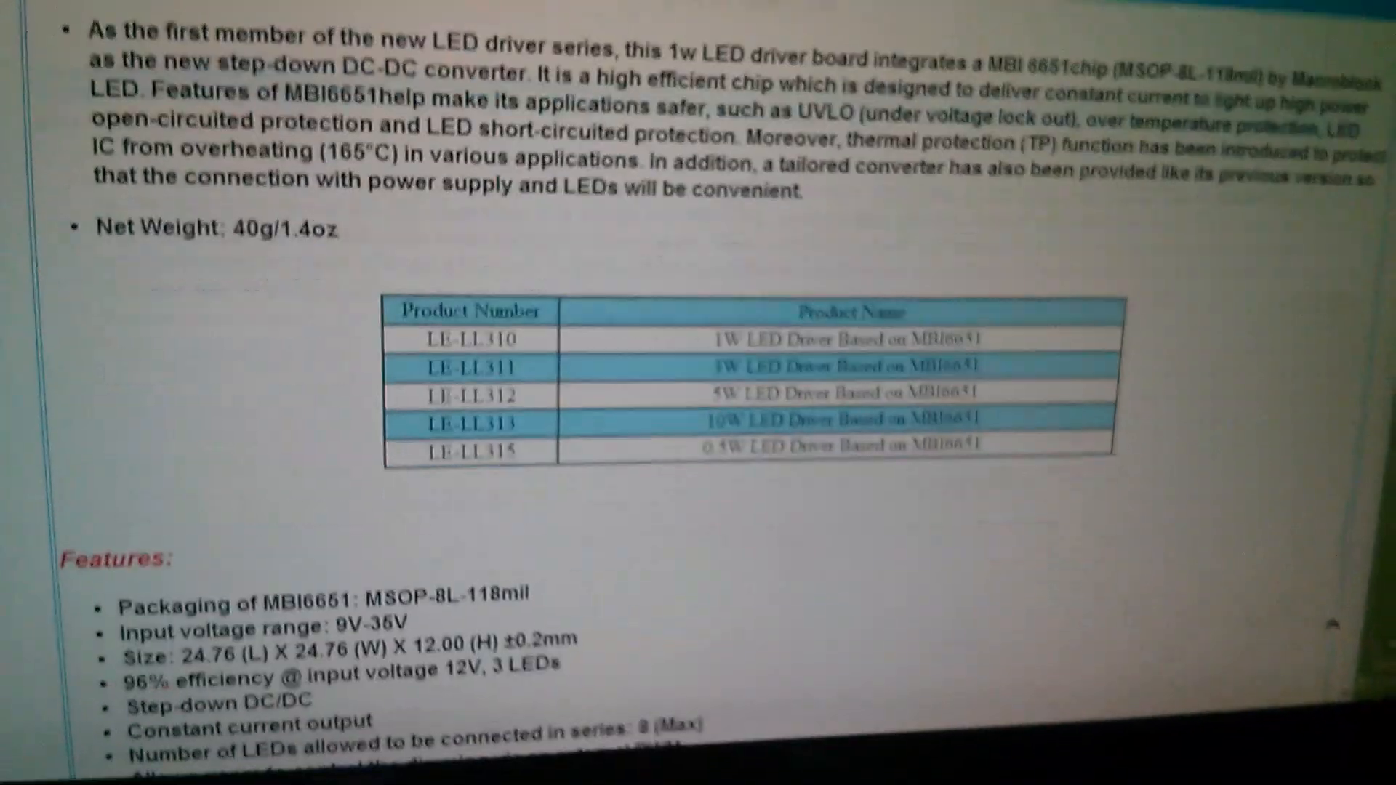
scroll("down", 3)
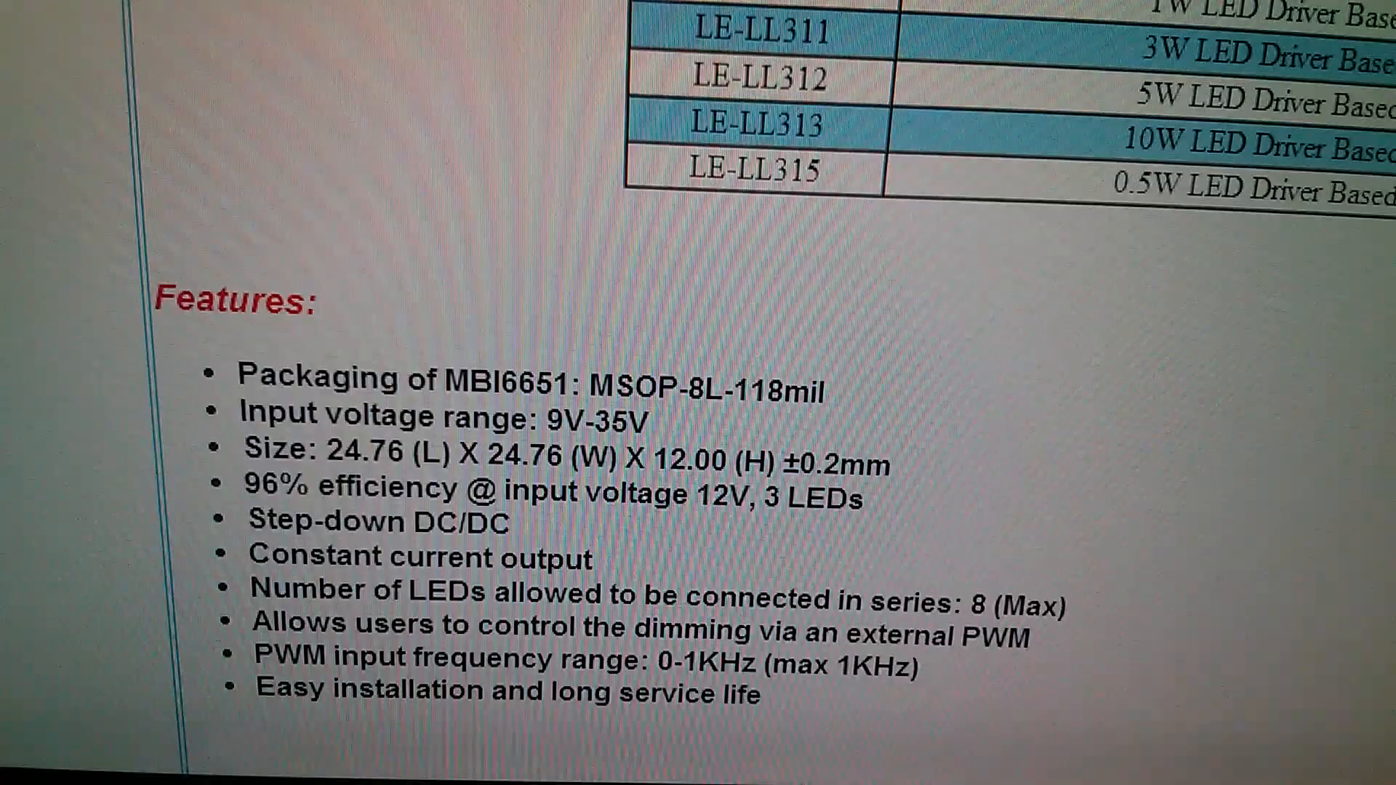
scroll("up", 3)
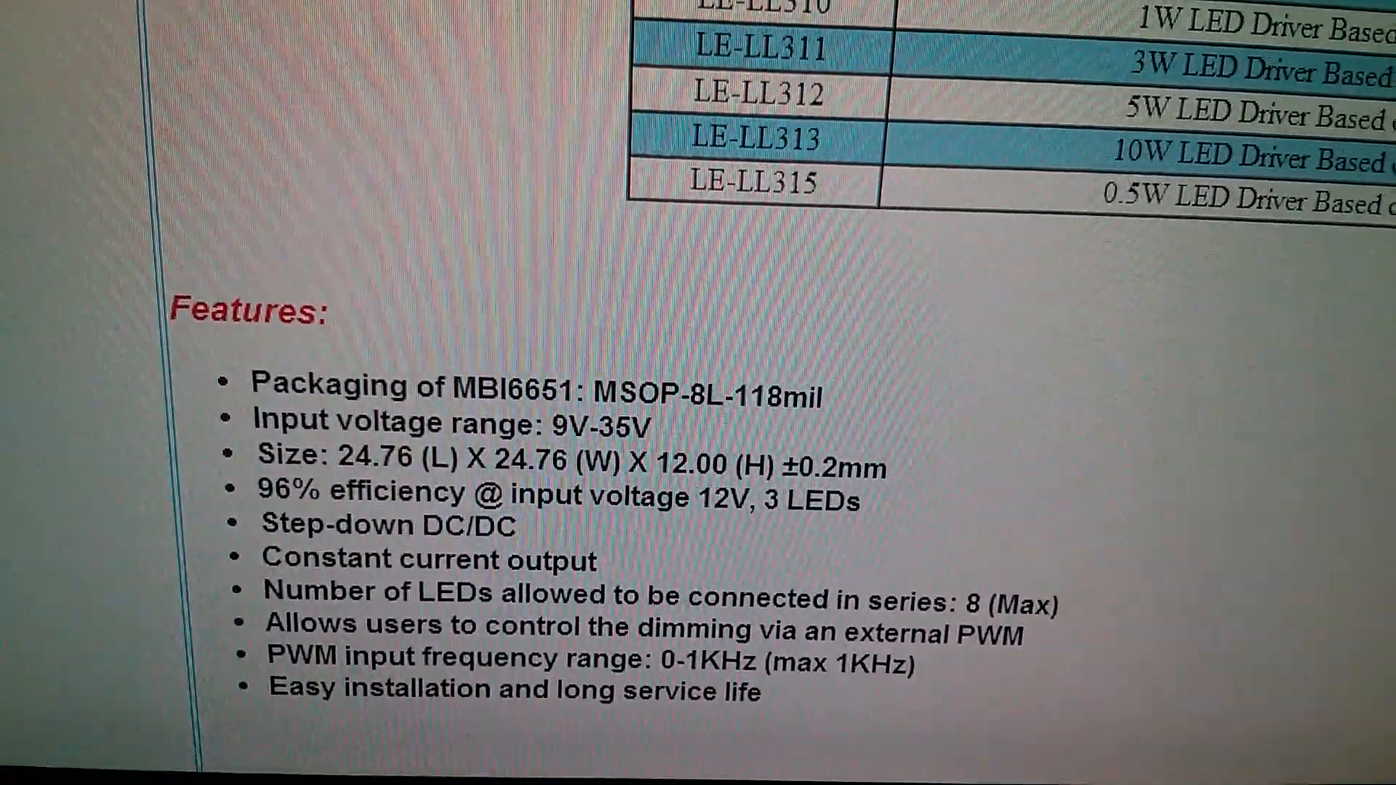
scroll("down", 3)
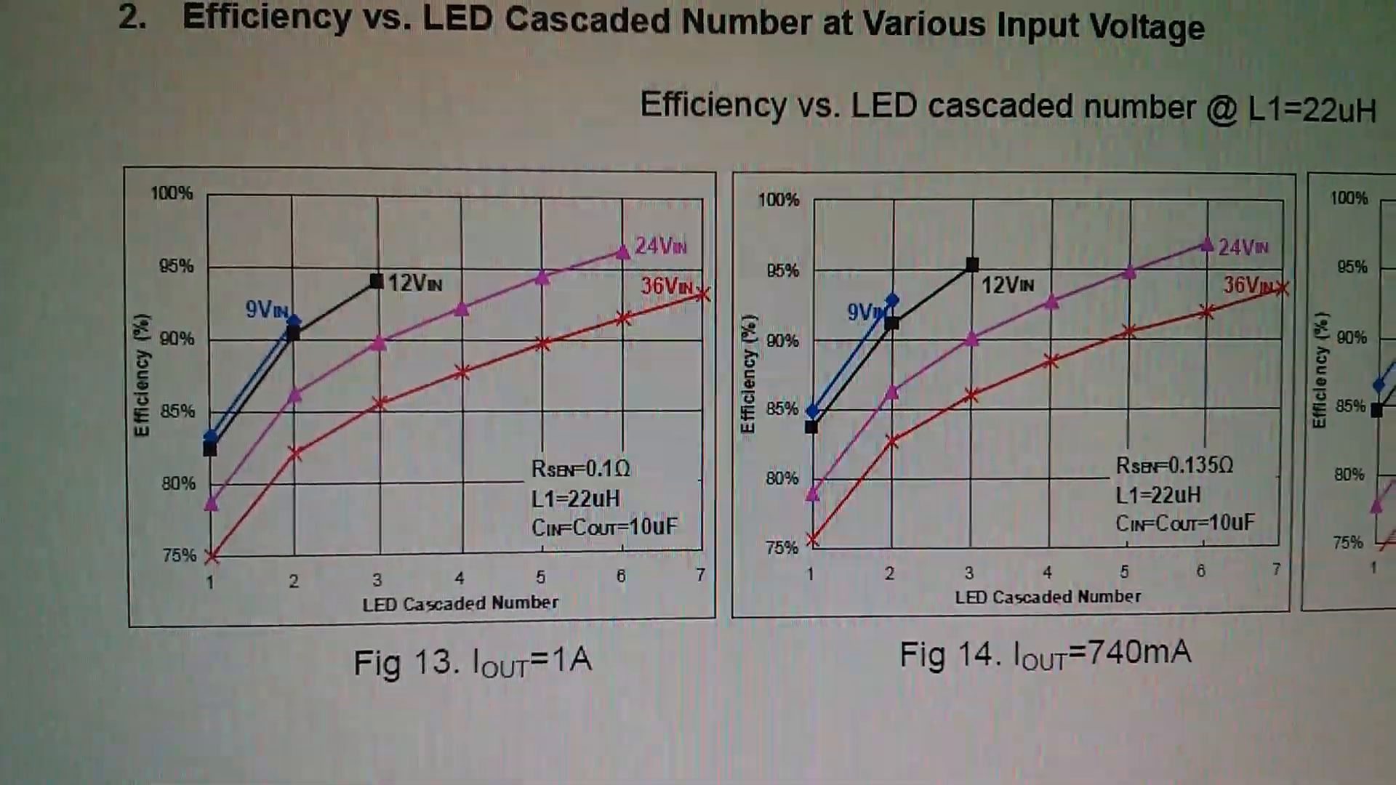